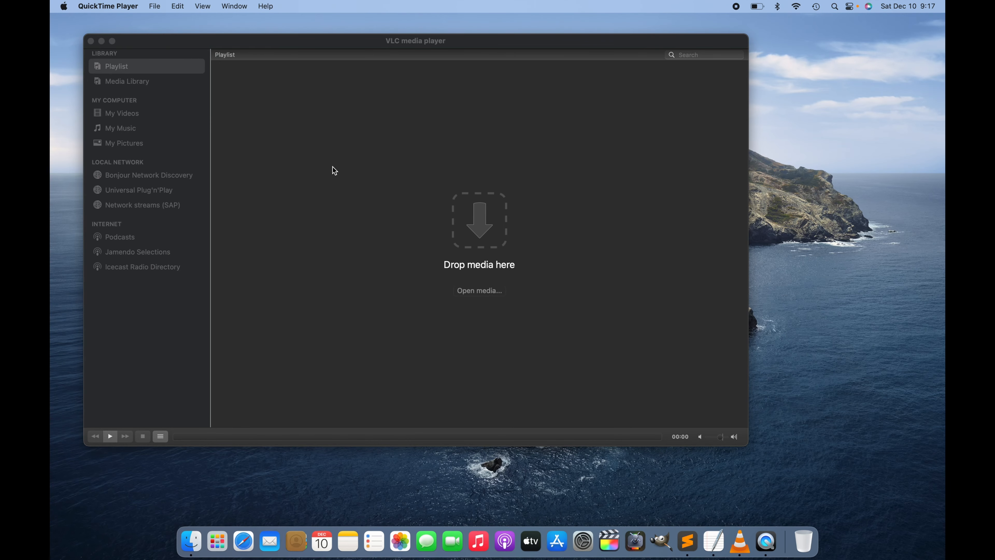
mouse_move(194, 84)
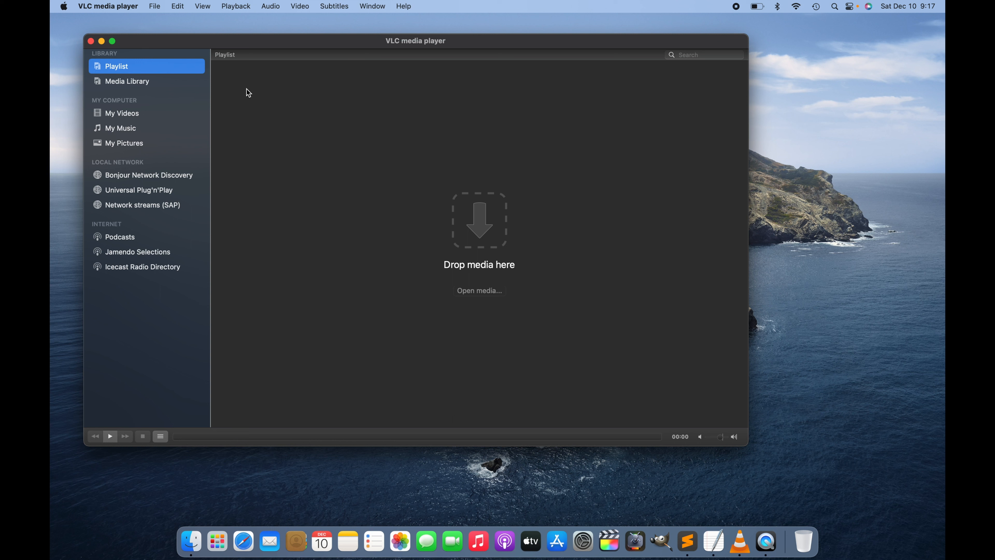
mouse_move(270, 151)
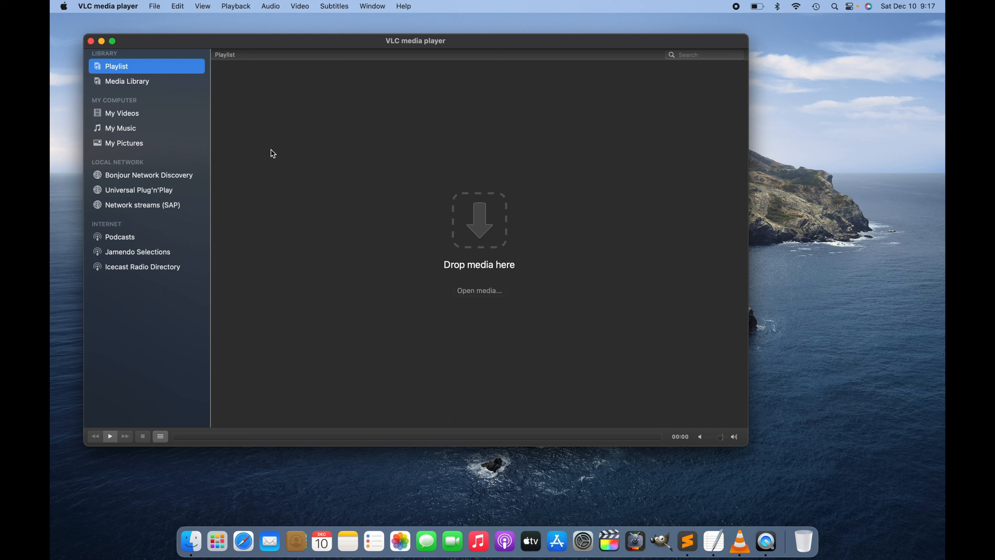
mouse_move(269, 145)
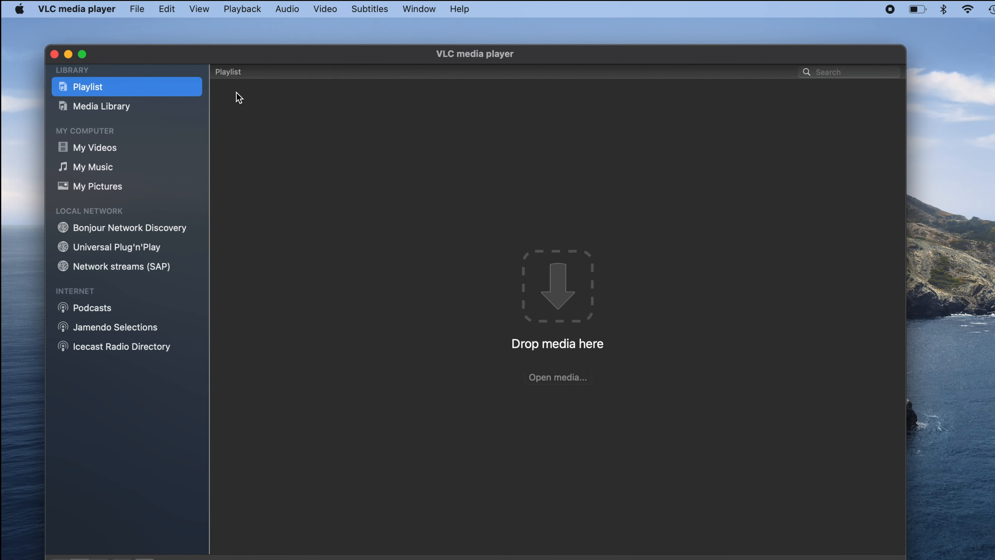
Bring up VLC's Preferences window from the program menu.
click(76, 9)
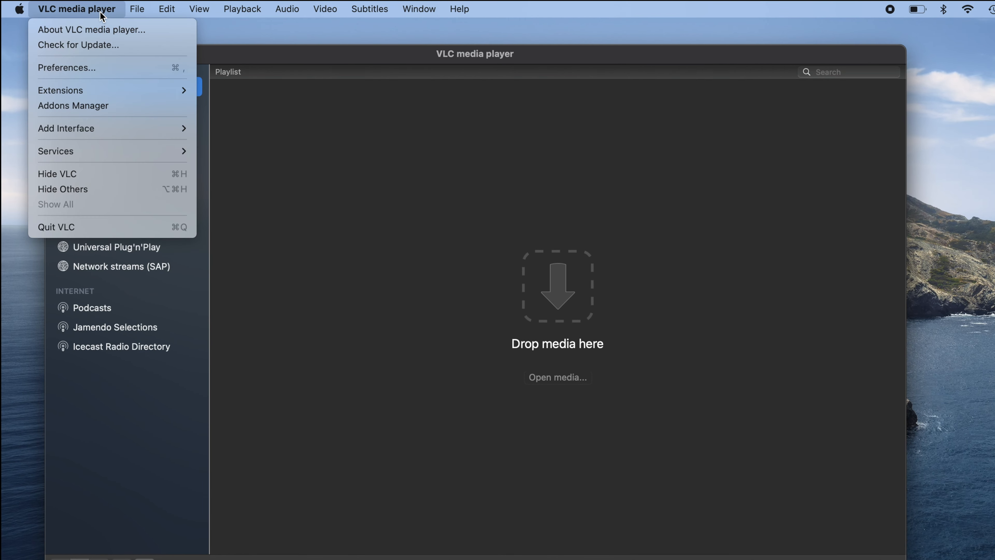
mouse_move(111, 59)
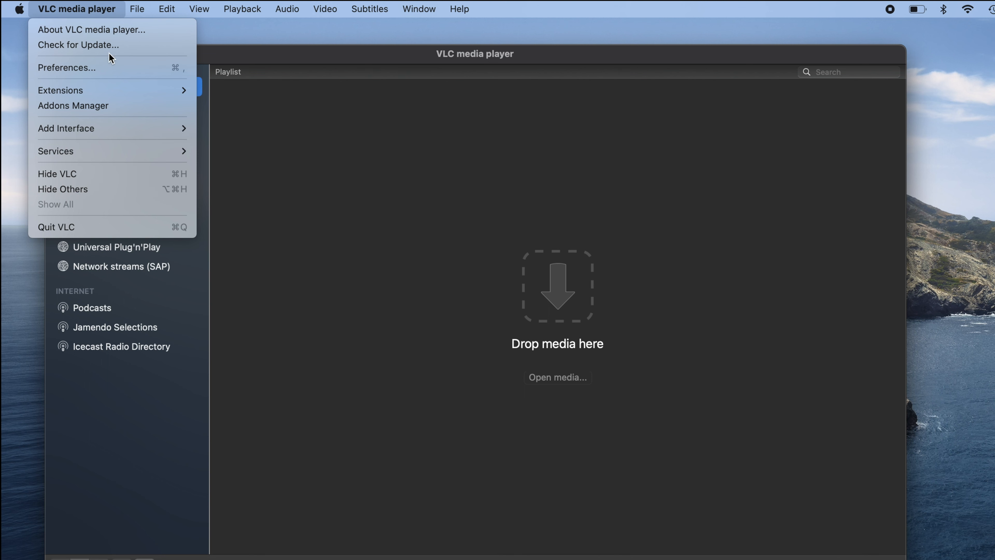
mouse_move(83, 73)
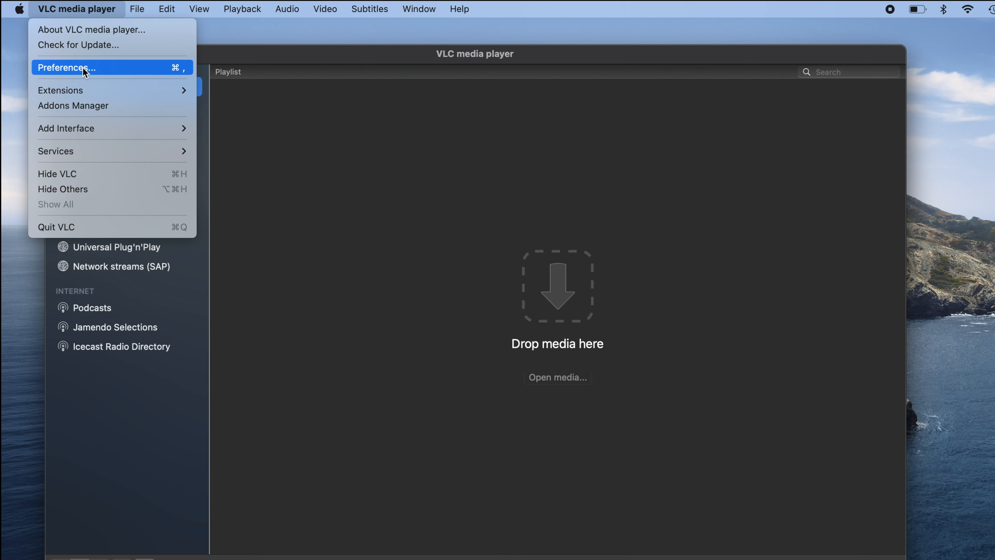
click(76, 68)
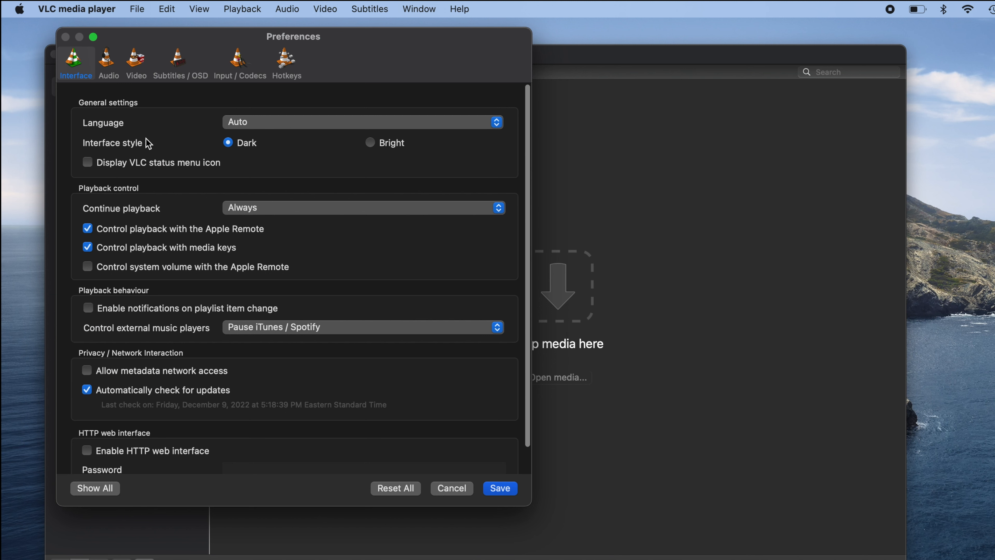
mouse_move(129, 364)
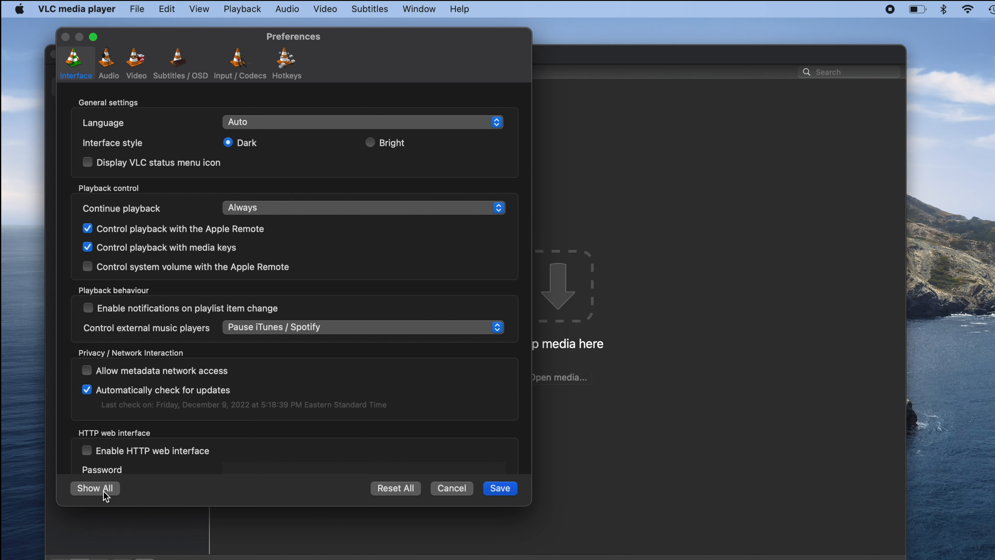
Show all advanced settings and select the Input / Codecs page in the sidebar tree.
click(95, 488)
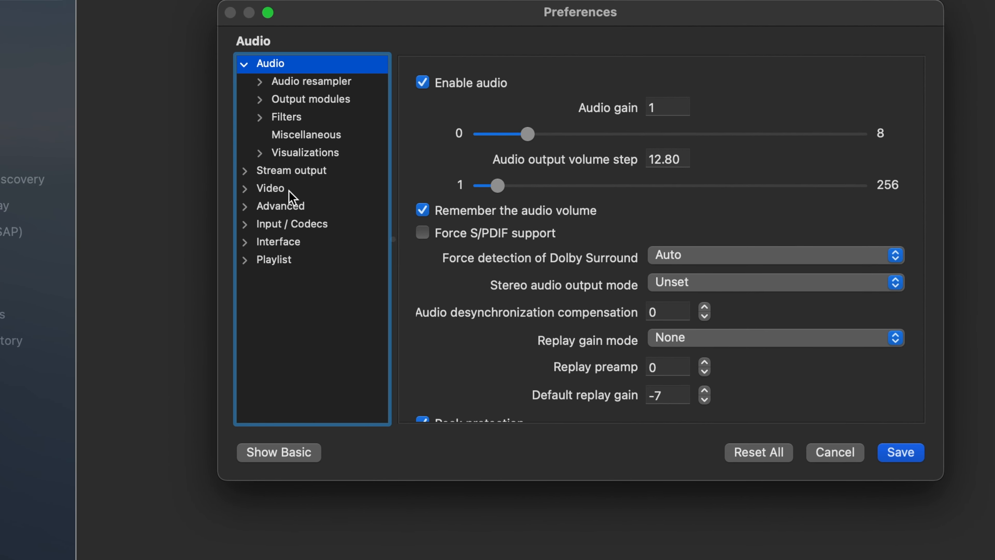
mouse_move(249, 76)
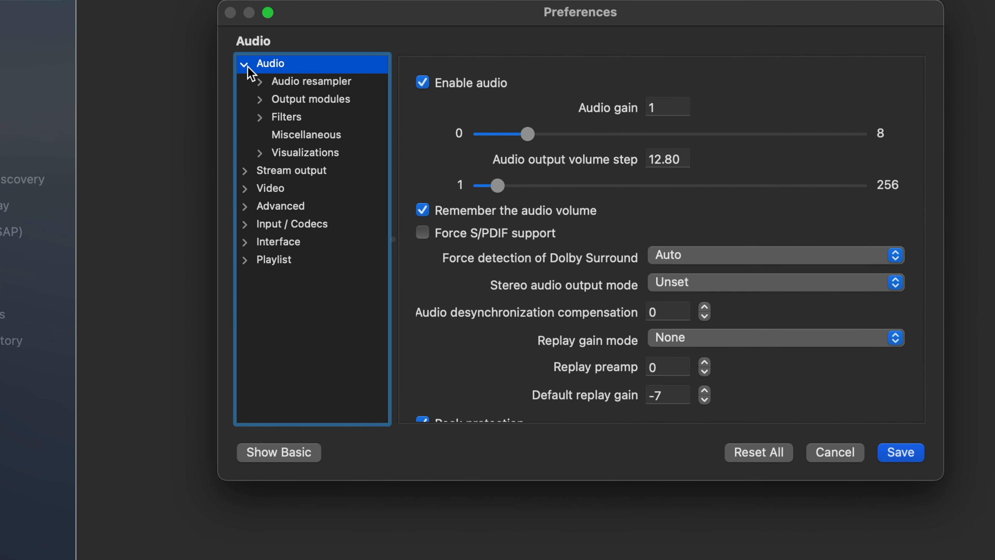
click(245, 63)
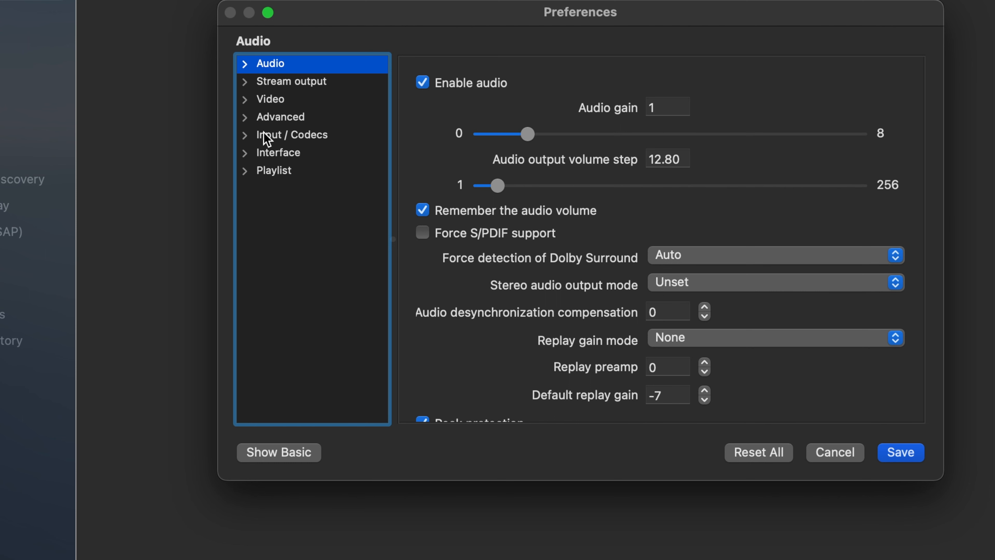
click(292, 134)
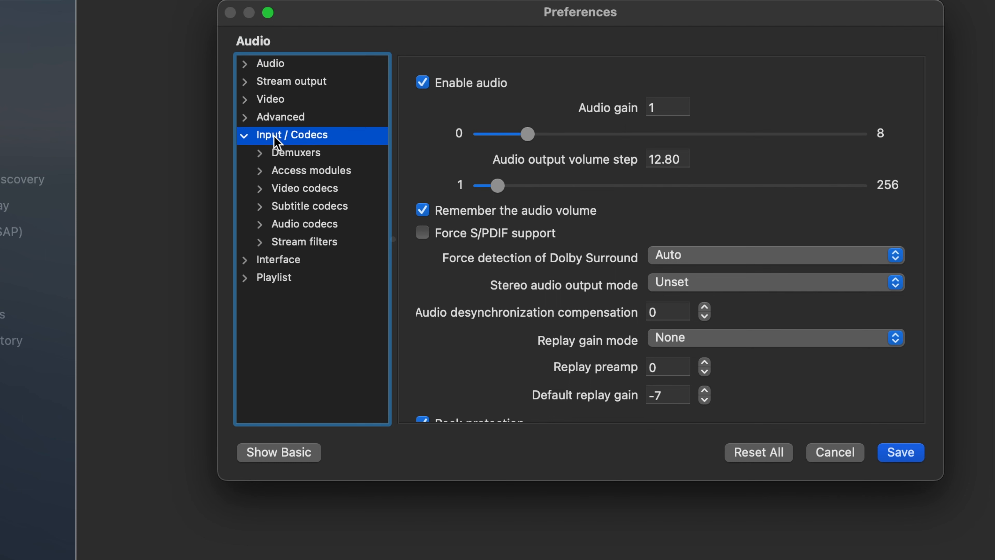
click(292, 135)
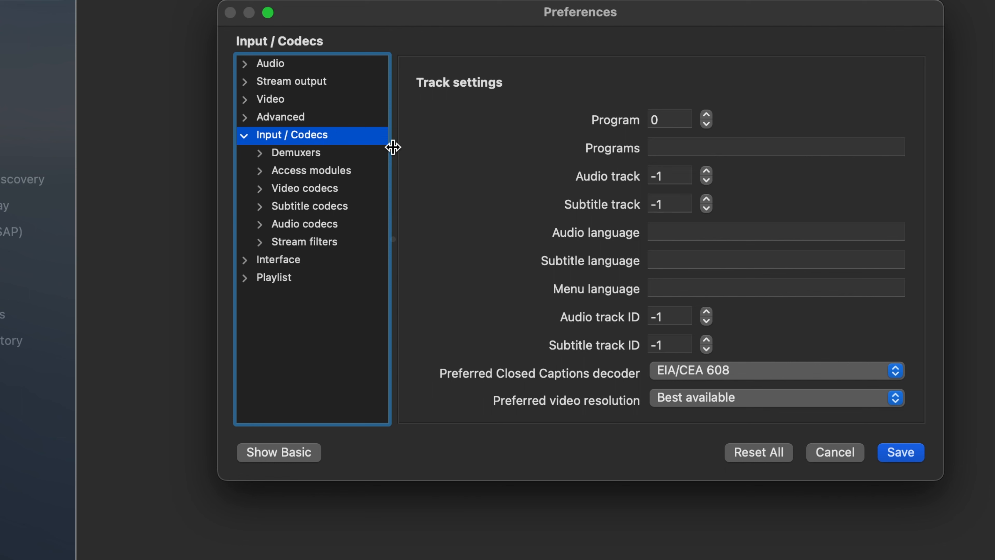
Scroll the Input / Codecs page down to the caching options with Network caching at 1,000 ms.
scroll(down, 3)
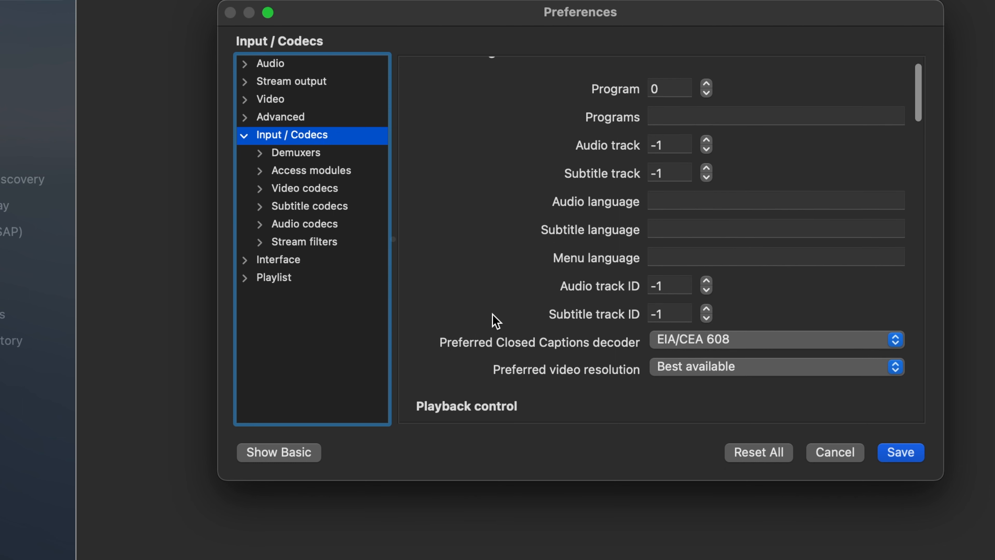
scroll(down, 3)
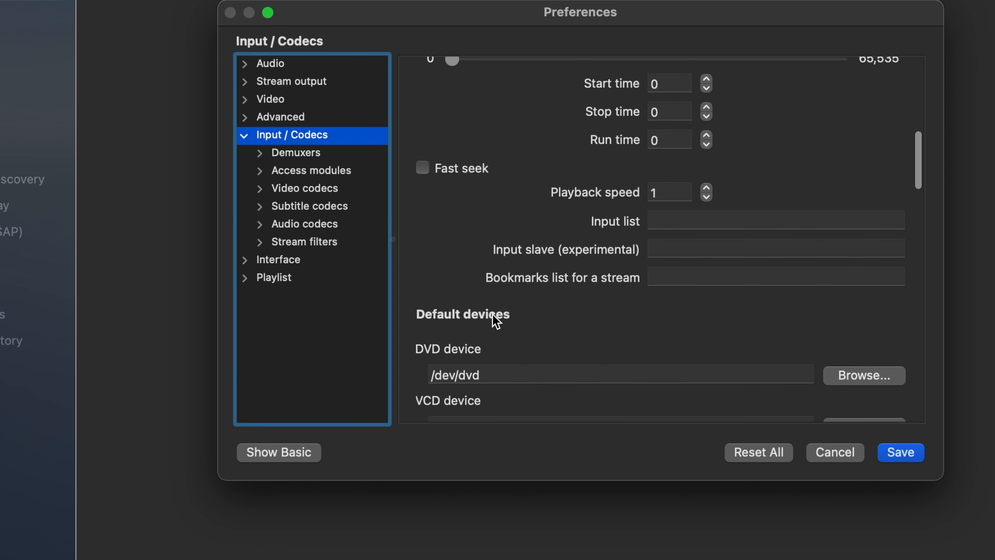
scroll(down, 3)
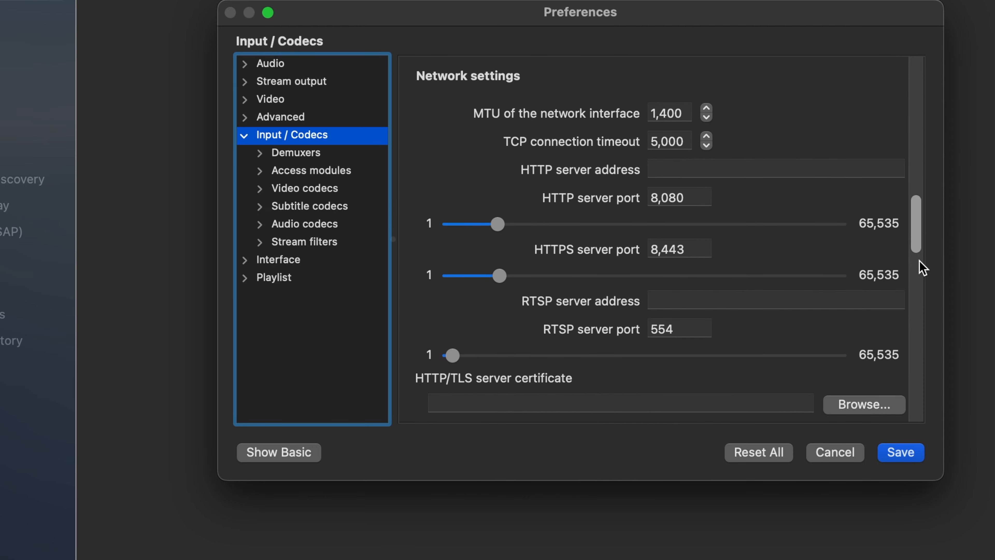
scroll(down, 3)
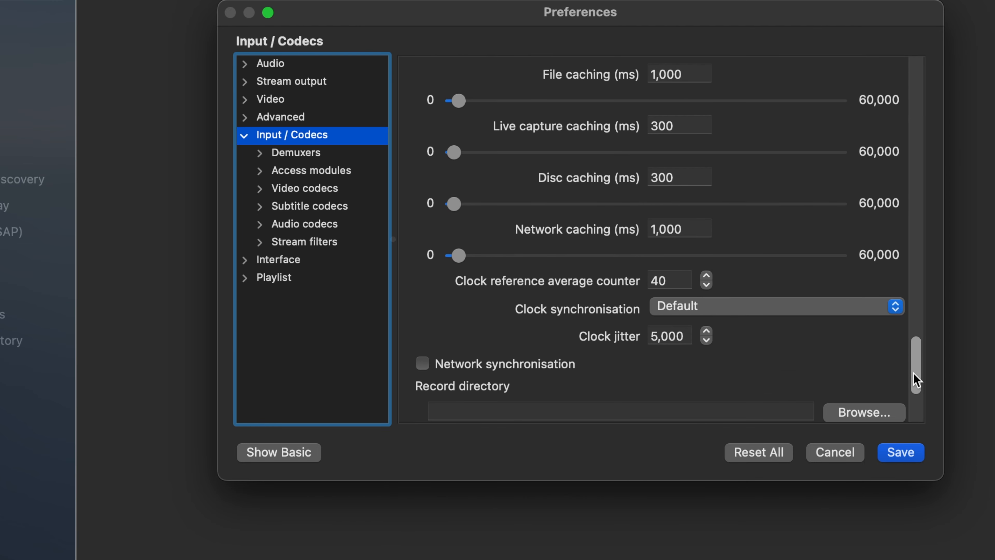
mouse_move(550, 249)
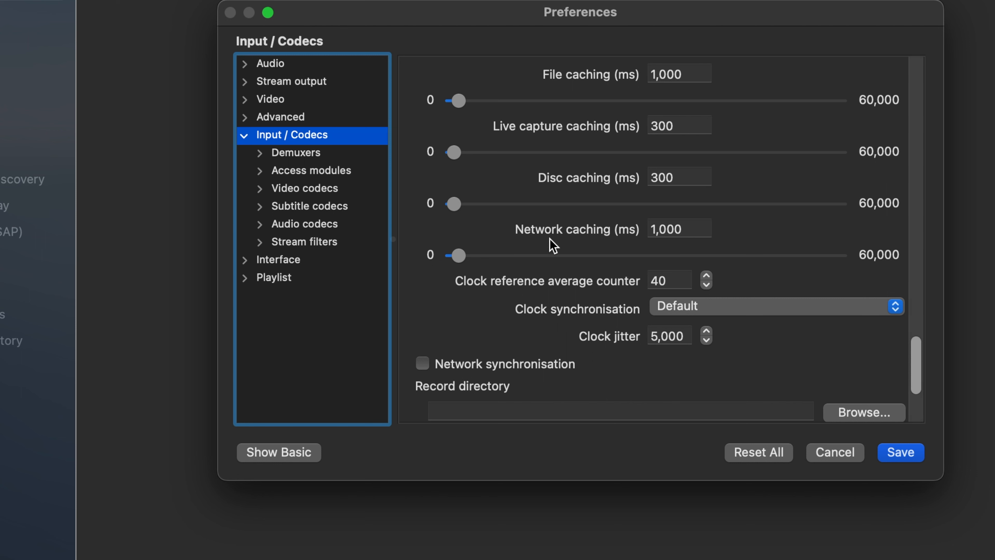
mouse_move(587, 251)
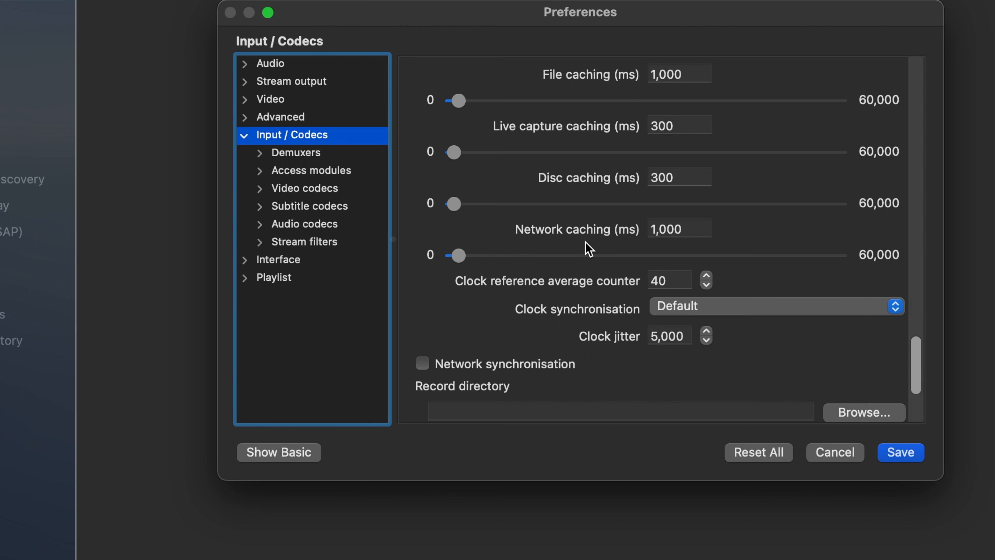
mouse_move(676, 251)
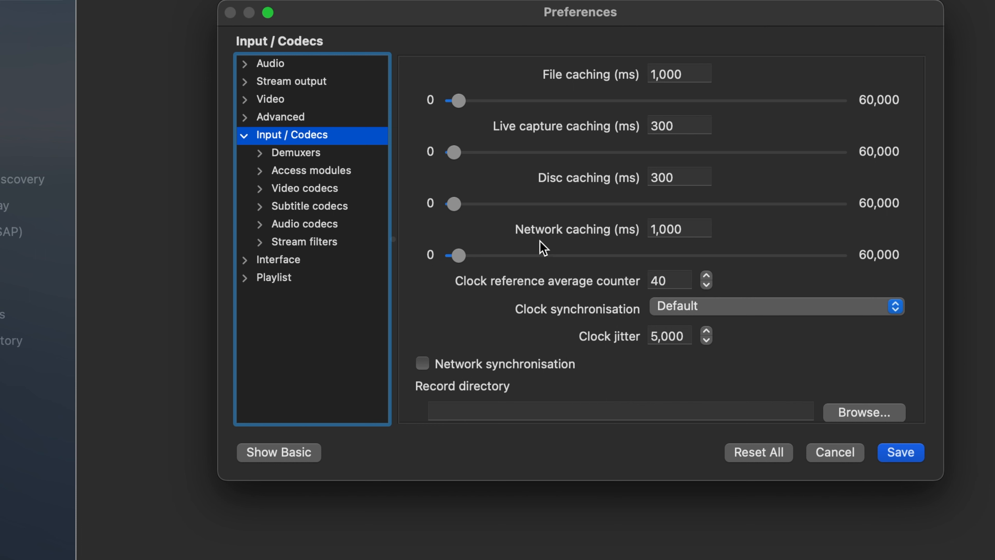
Raise Network caching to about 10,227 ms and save the preferences.
drag(456, 255, 458, 255)
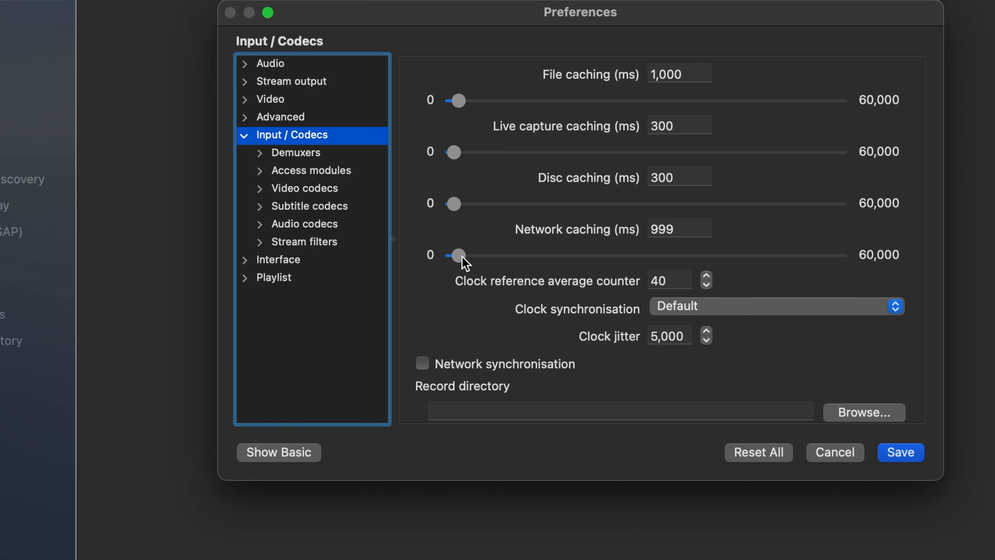
drag(456, 255, 468, 255)
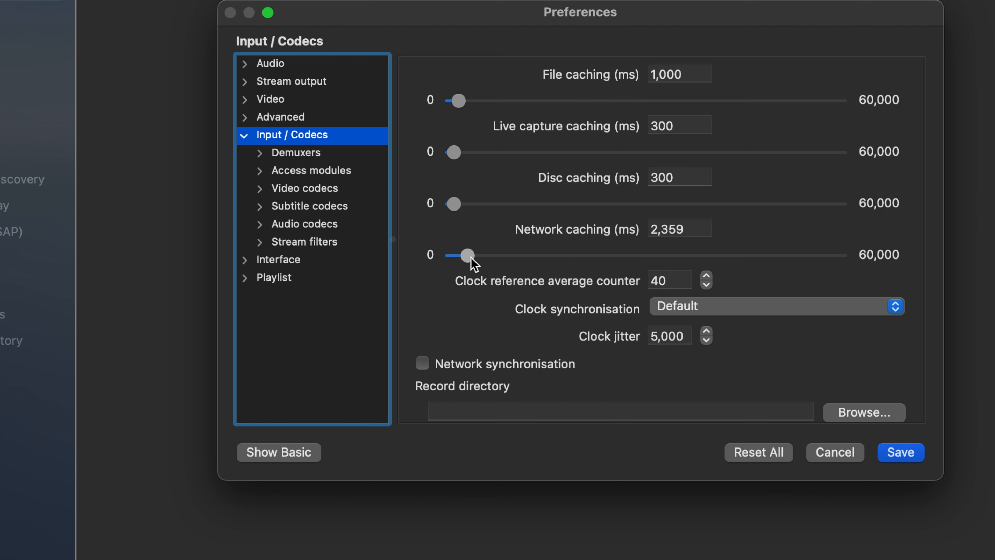
drag(469, 255, 506, 255)
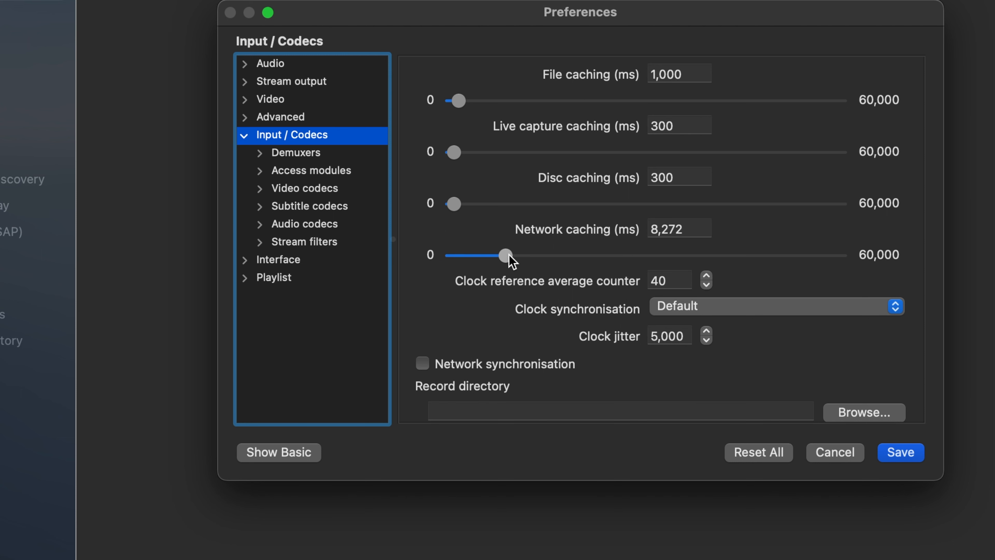
drag(505, 255, 514, 255)
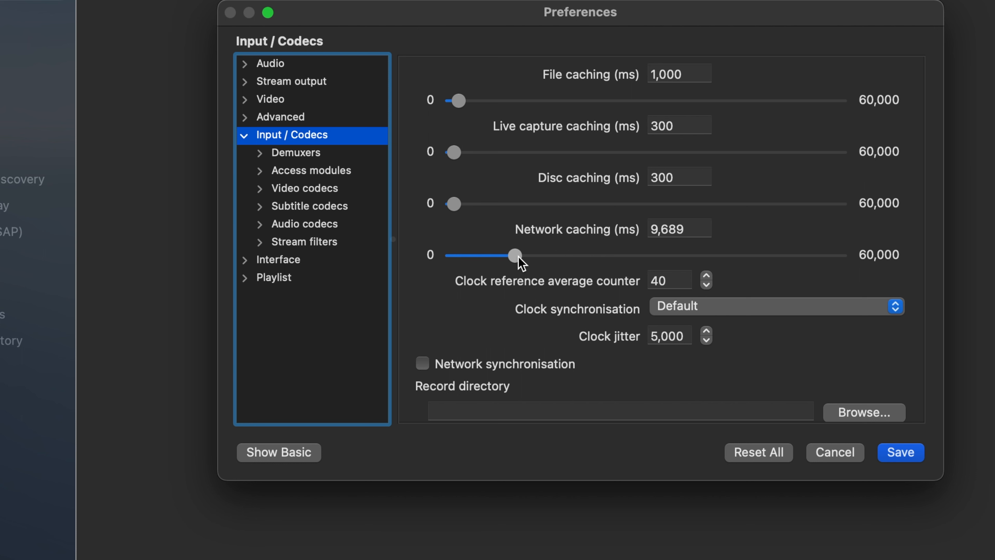
drag(514, 254, 519, 255)
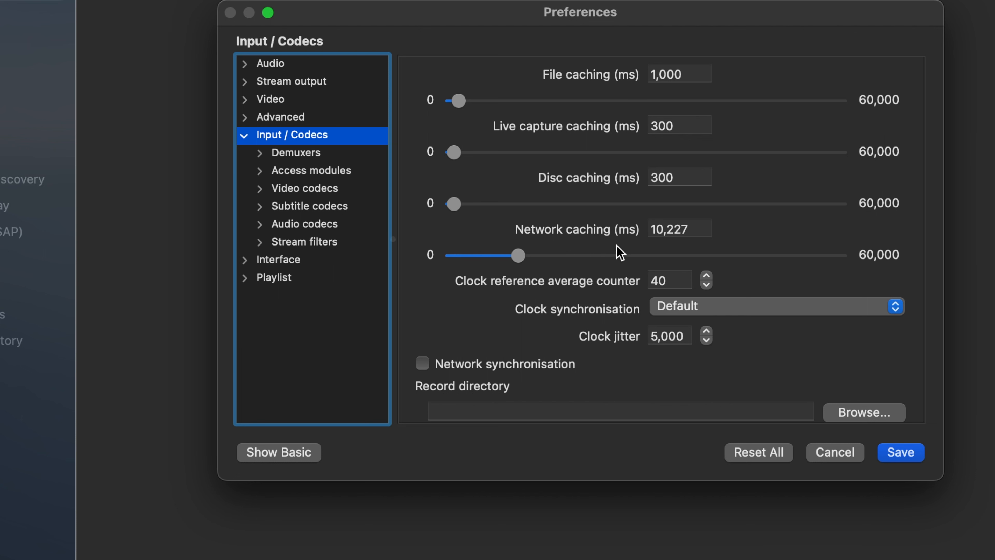
mouse_move(692, 255)
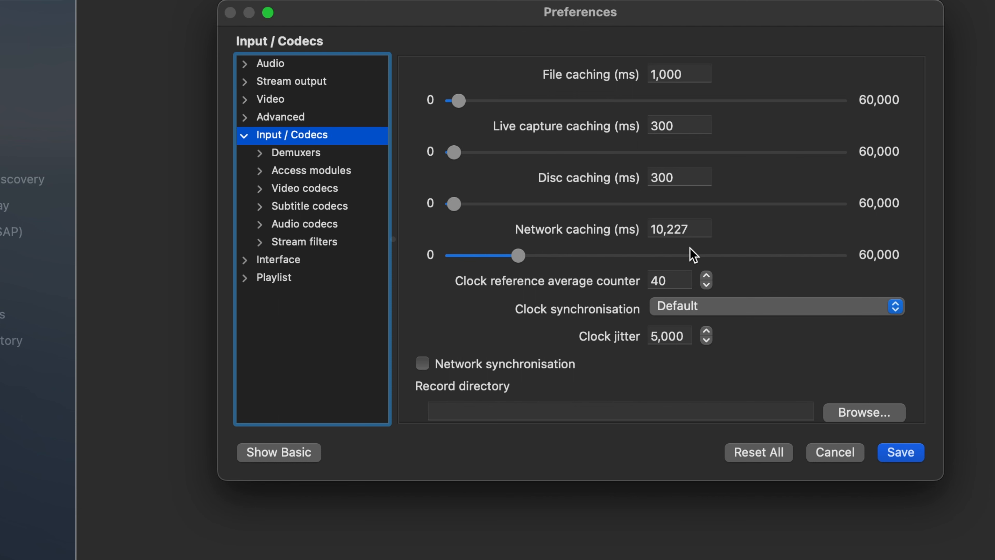
mouse_move(732, 391)
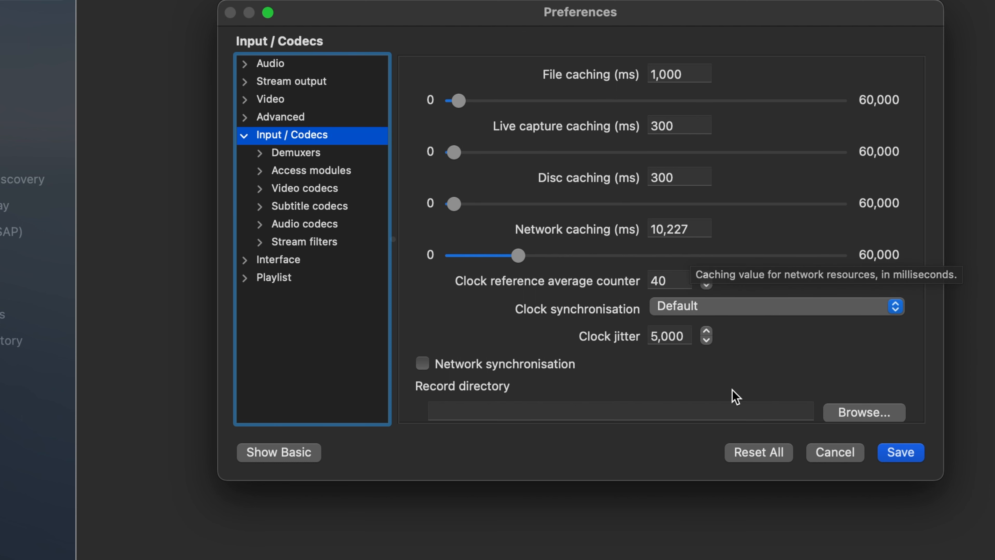
click(901, 452)
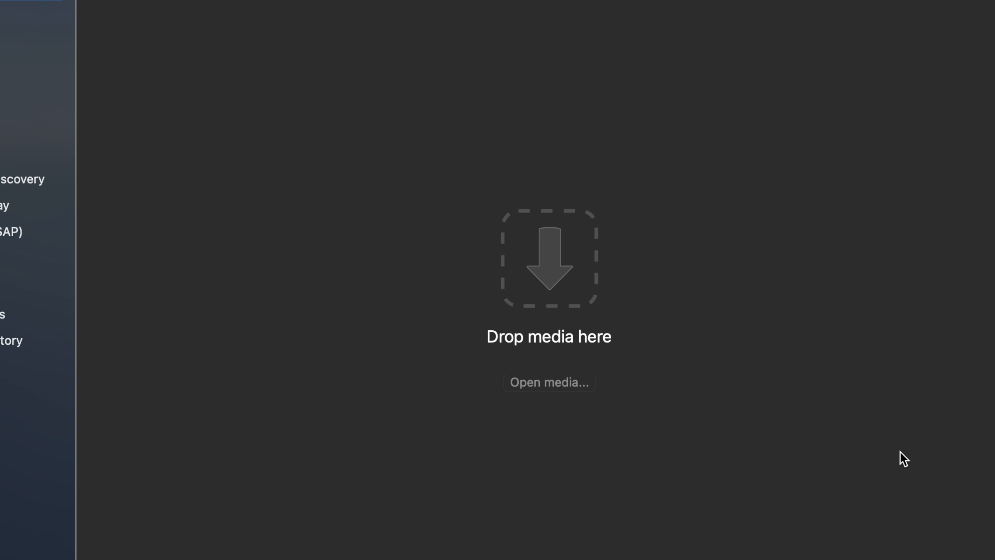
mouse_move(495, 457)
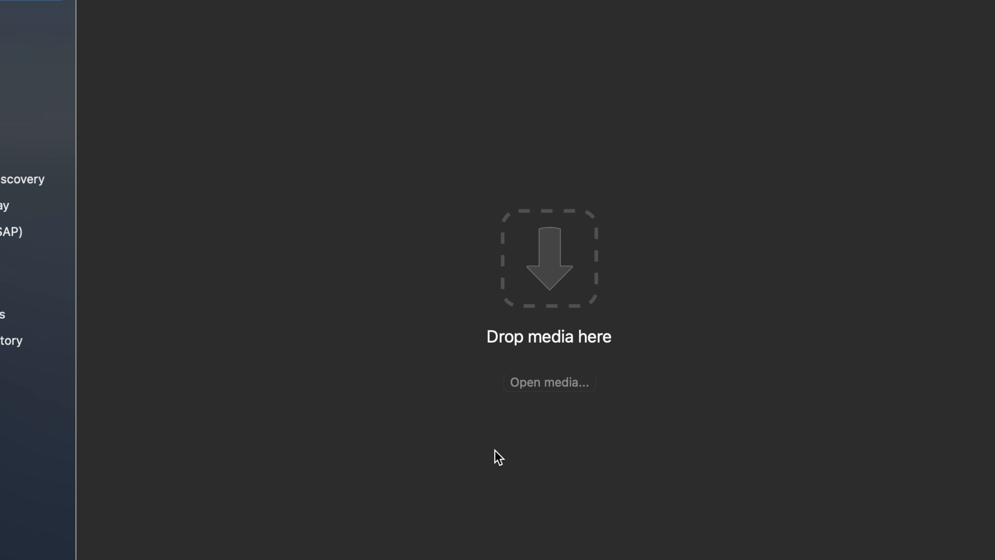